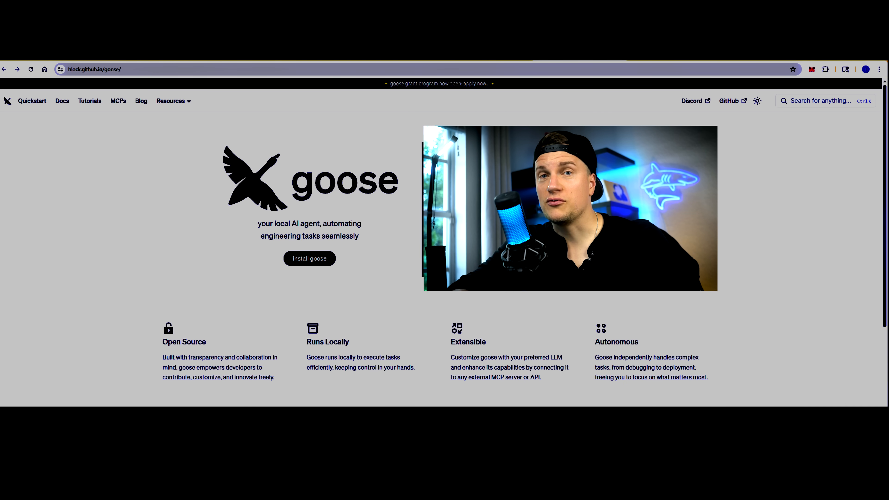
# Switch from the goose project homepage in Chrome to the Goose desktop app's home screen.
pyautogui.click(309, 258)
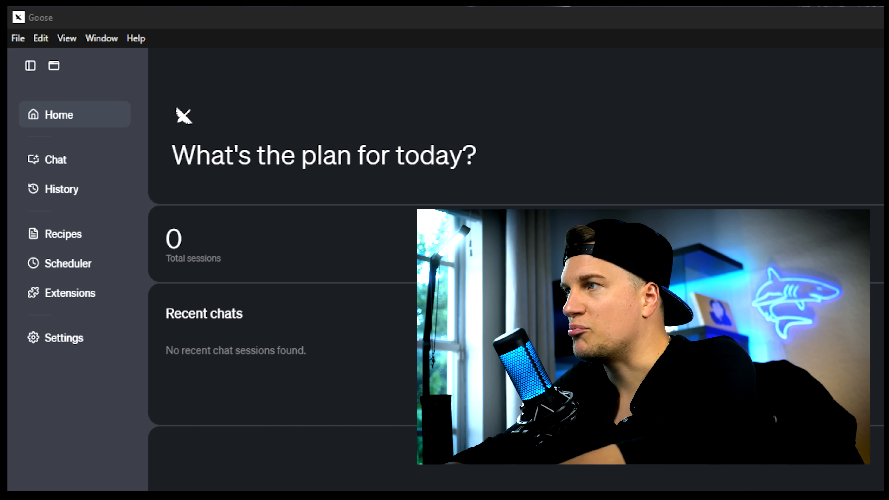
# Browse Recipes, start a chat, view Provider Configuration Settings and return to chat with claude-sonnet-4.
pyautogui.click(61, 234)
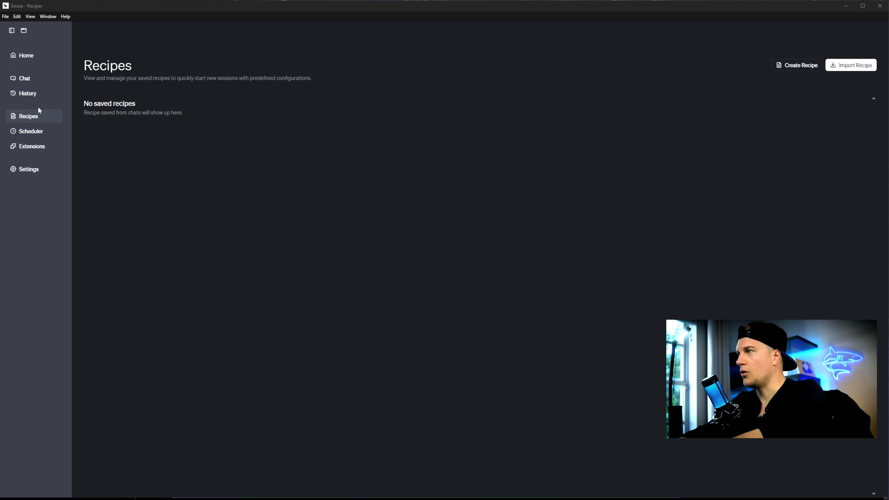
pyautogui.click(23, 56)
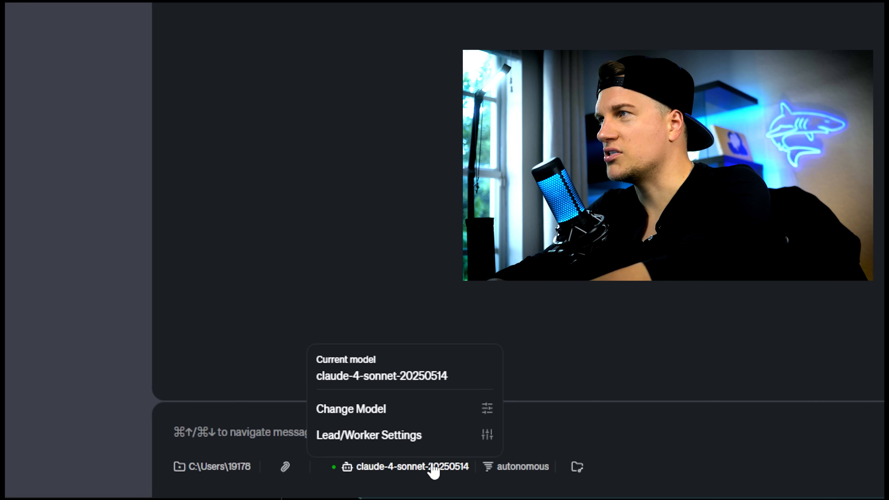
pyautogui.click(350, 409)
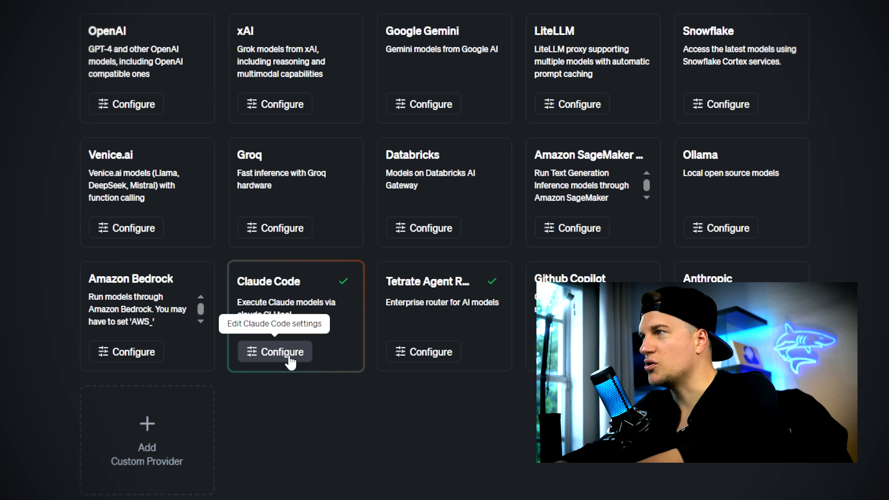
pyautogui.moveTo(360, 416)
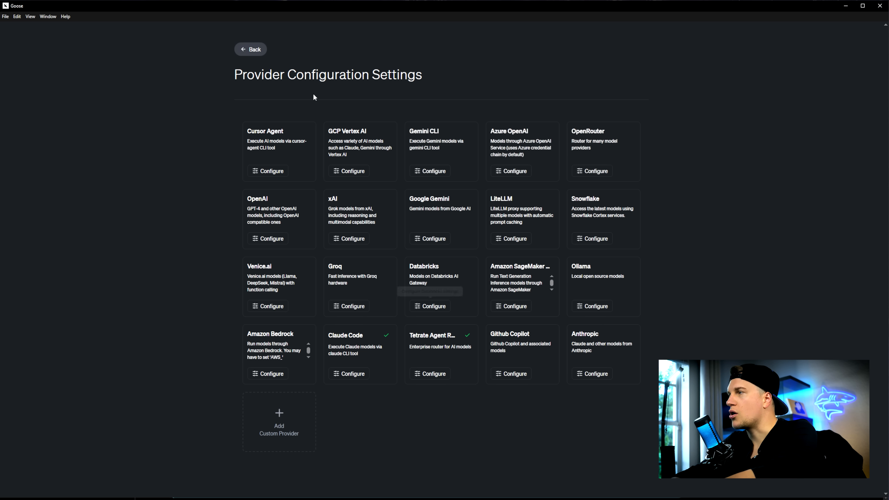
pyautogui.click(251, 49)
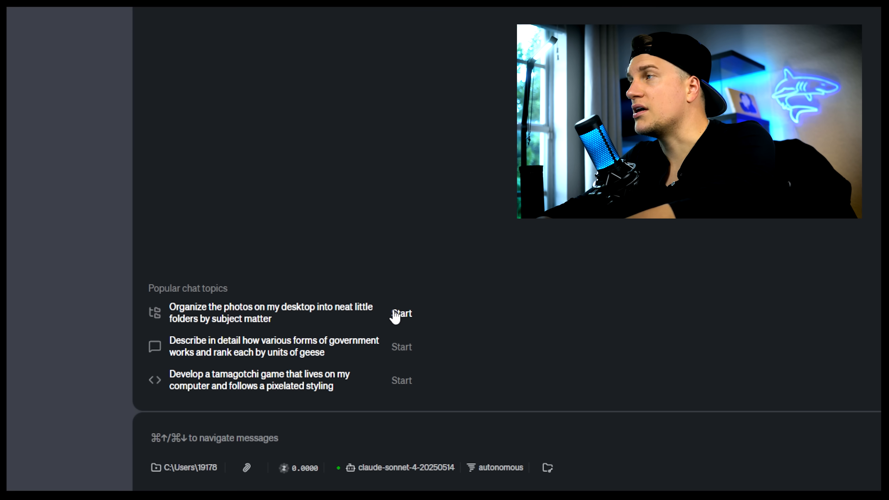
pyautogui.moveTo(304, 394)
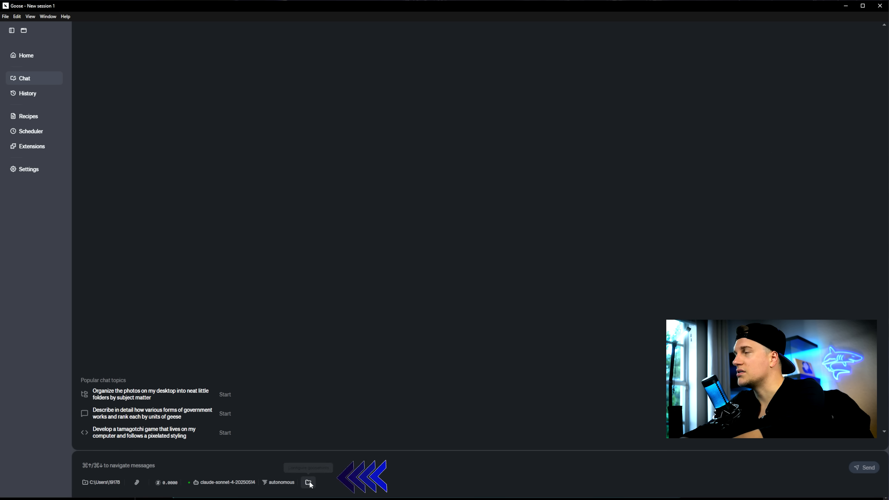
# Enable the Tutorial extension from the bottom toolbar alongside Developer.
pyautogui.click(307, 482)
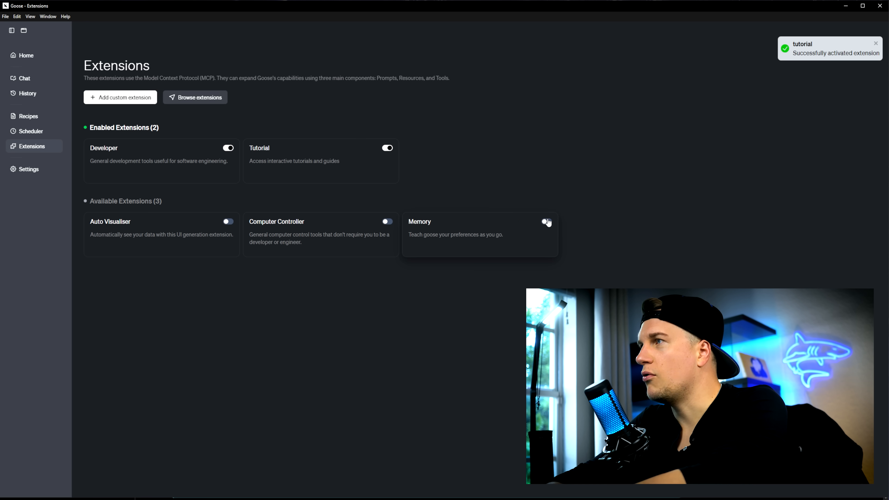
# Turn on the Memory extension before running the Tamagotchi game prompt.
pyautogui.click(546, 222)
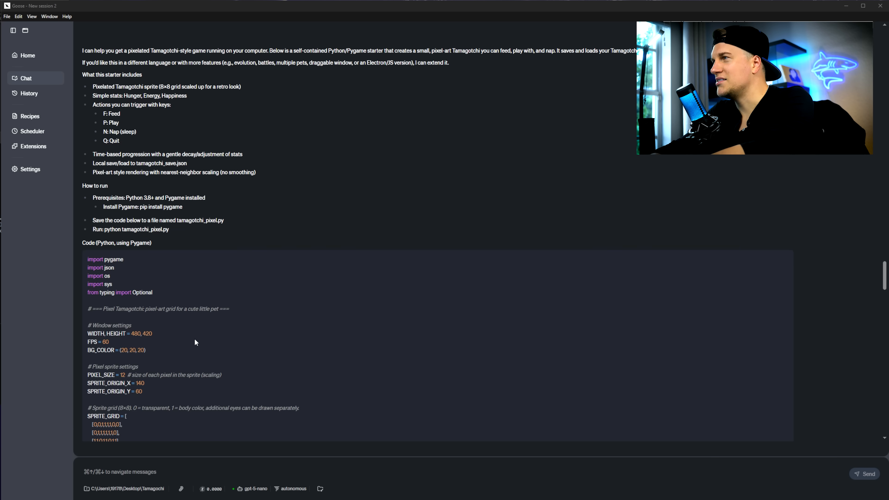
# Request a 32x32 Sharkagochi with baby-kid-adult evolution, bathing, feeding and cleaning.
pyautogui.scroll(-3)
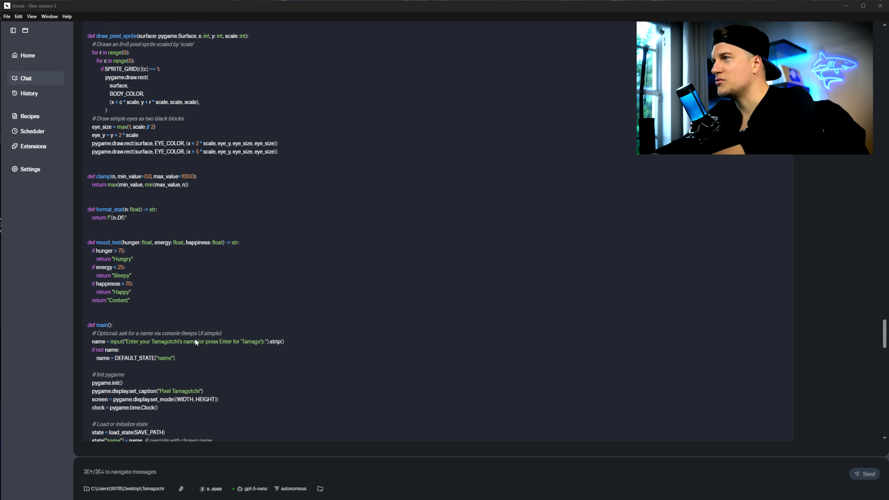
pyautogui.scroll(-3)
pyautogui.write('increase number of pixels to 32x32 pixel art, make it baby sharks (boy, girl, etc.),')
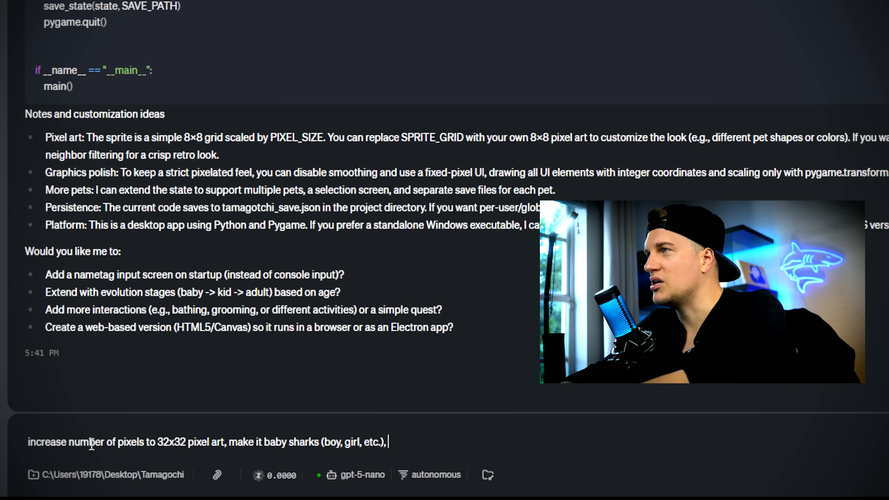
pyautogui.write('name it "Sharkagochi", evolution baby --> kid --> adult, bathing, feeding, cleaning tank, create web based version')
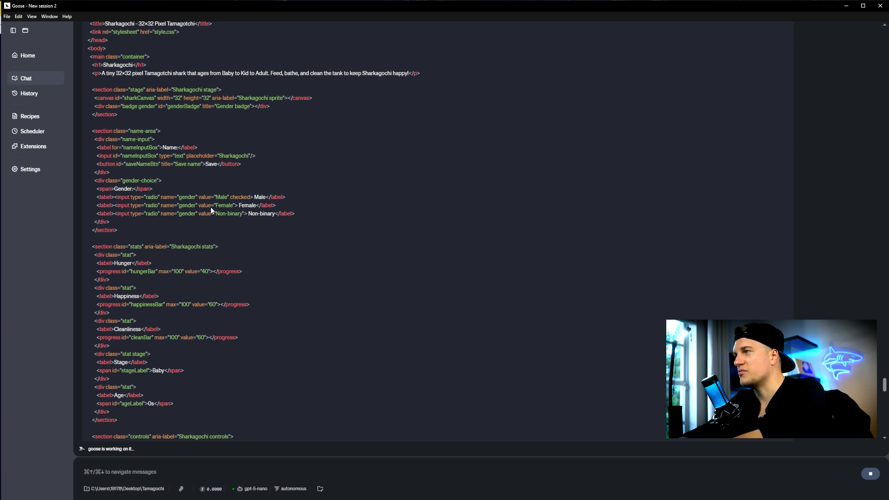
pyautogui.scroll(-3)
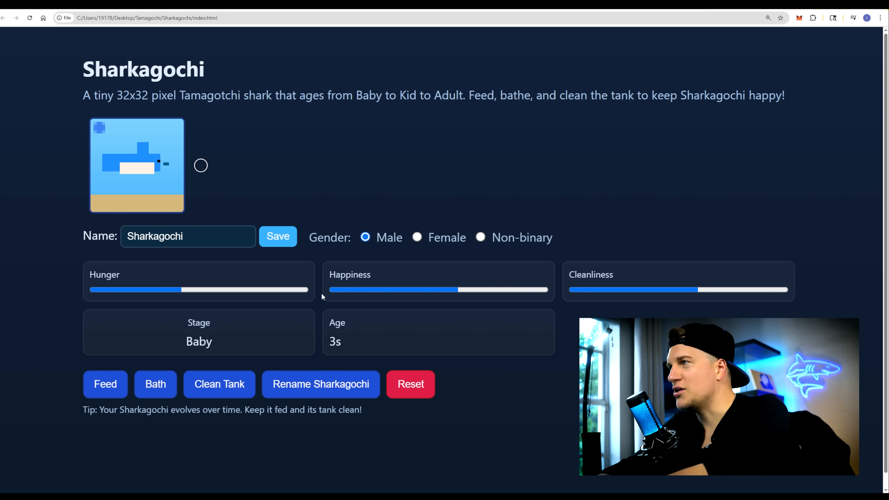
pyautogui.moveTo(238, 314)
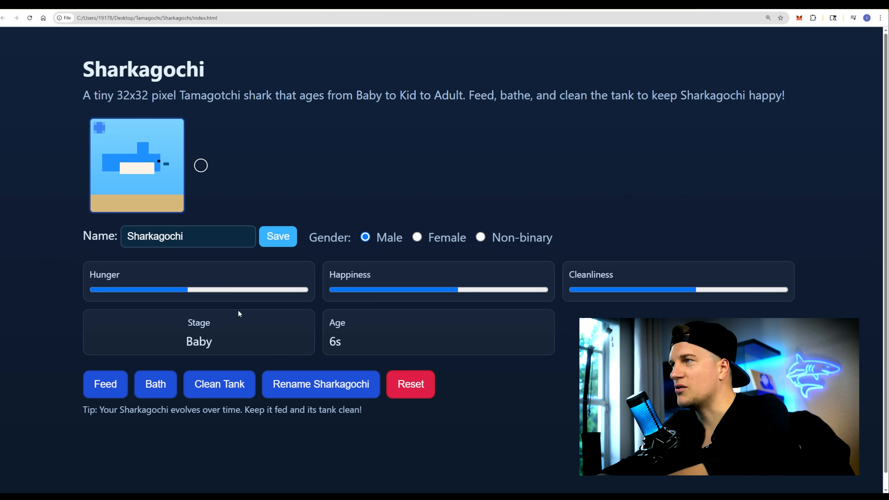
# Interact with the generated Sharkagochi page's care actions in Chrome.
pyautogui.click(106, 384)
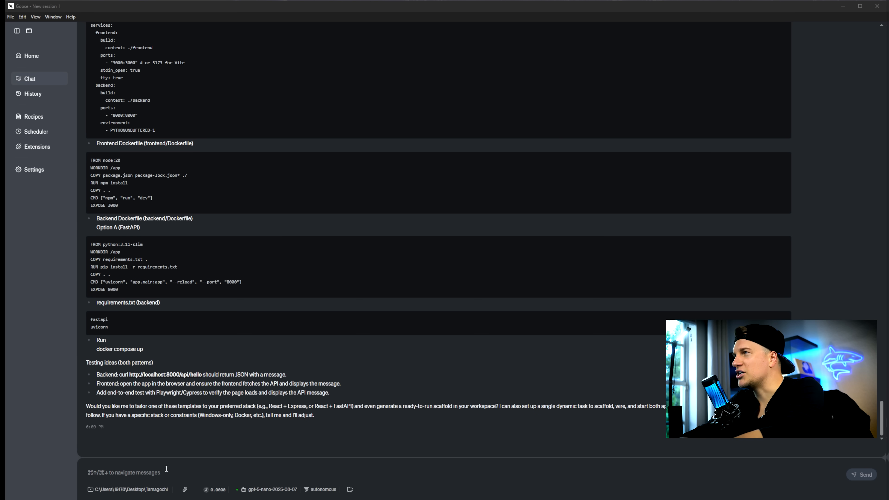
# Send the prompt to build the weather app frontend and backend simultaneously with an API key.
pyautogui.write('create a basic')
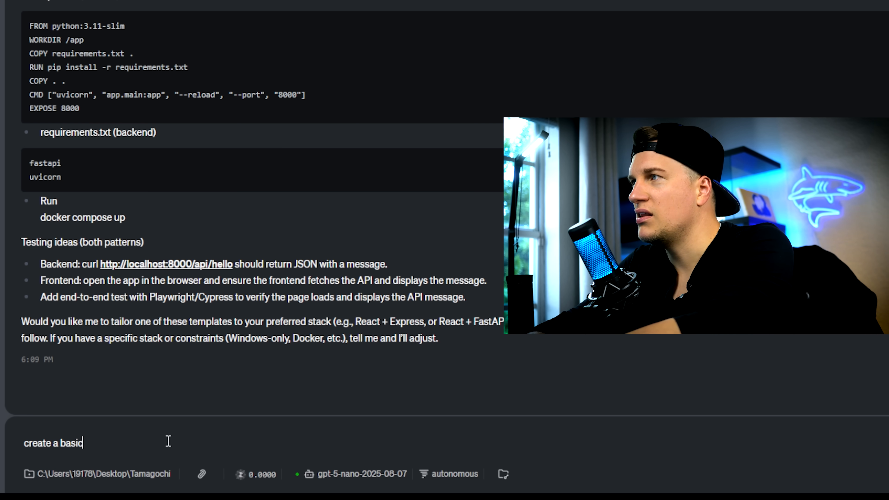
pyautogui.press('Backspace')
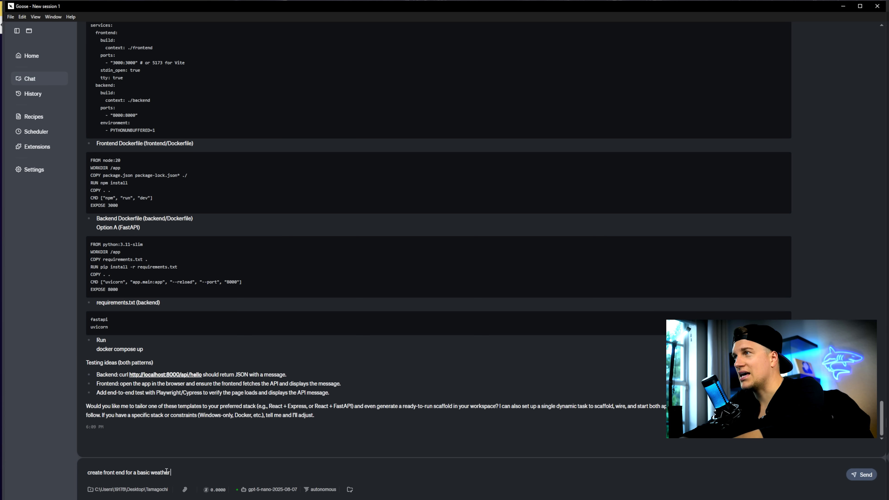
pyautogui.write('app, use')
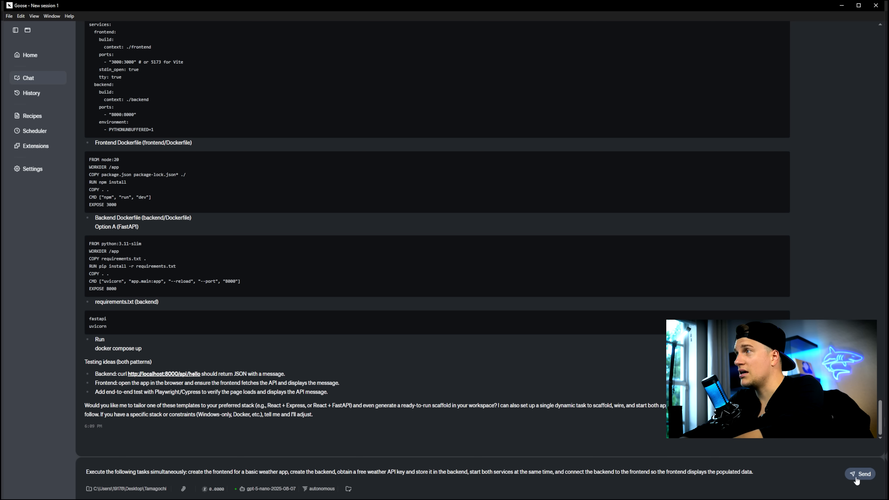
pyautogui.click(860, 473)
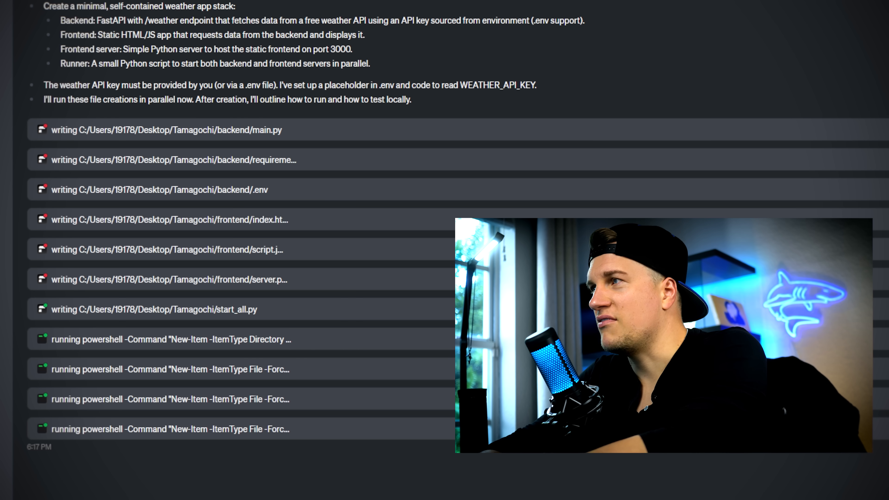
# Follow the chat as Goose writes the FastAPI backend, frontend and start script files.
pyautogui.scroll(-3)
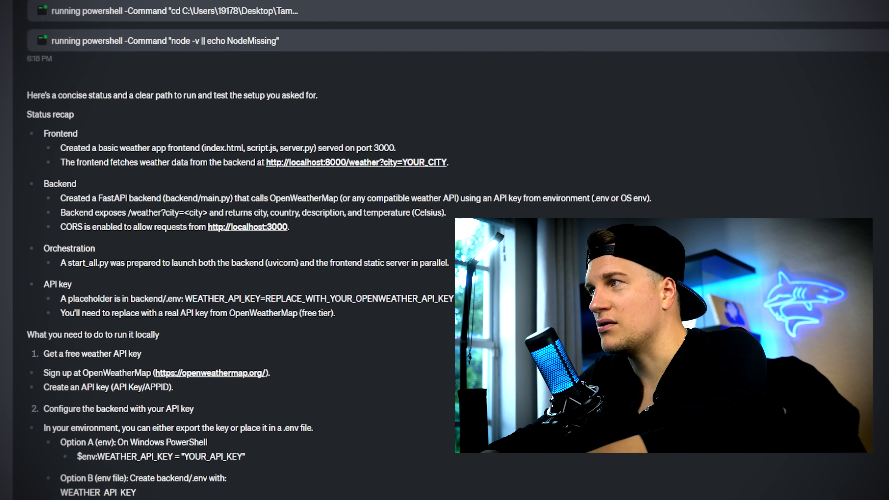
pyautogui.scroll(-3)
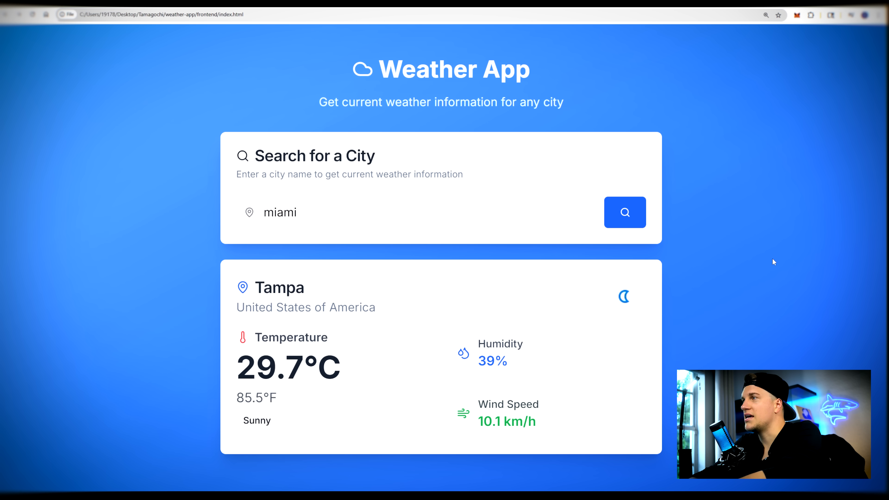
# Replace Tampa with a new city name in the Weather App search field.
pyautogui.write('new')
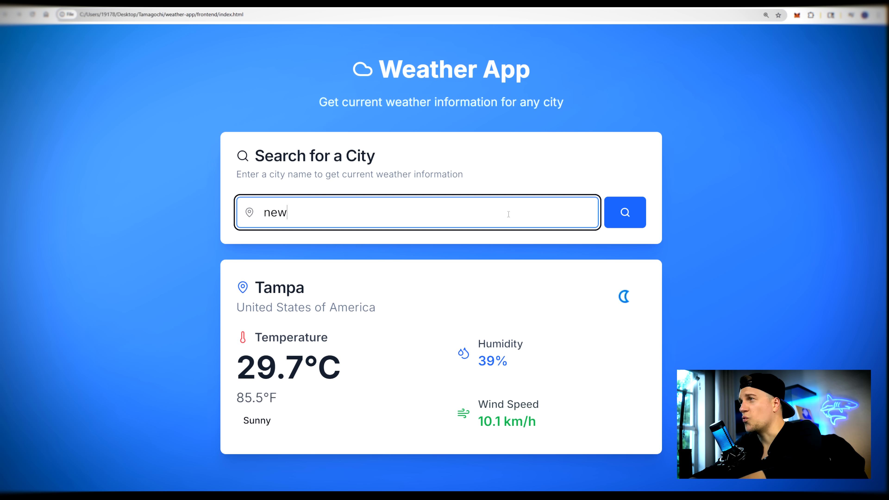